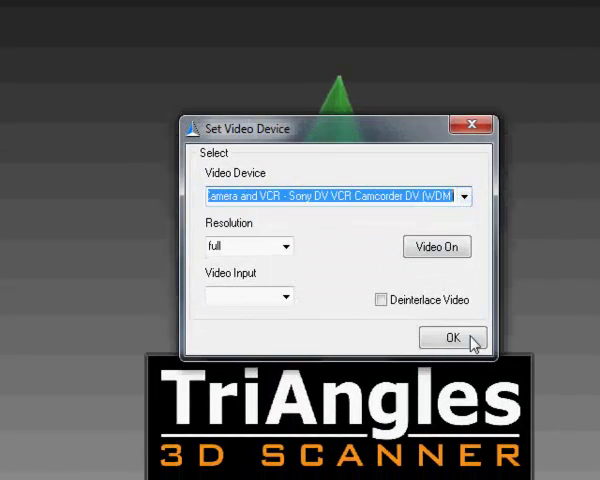
# - Select the Sony DV camcorder as video device and start live video capture
pyautogui.click(452, 338)
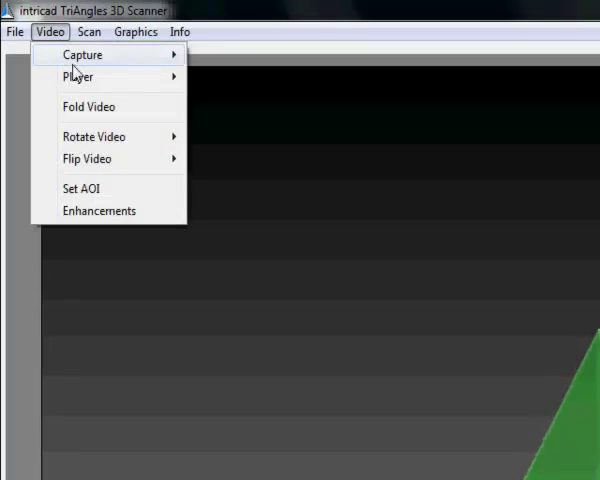
pyautogui.click(82, 55)
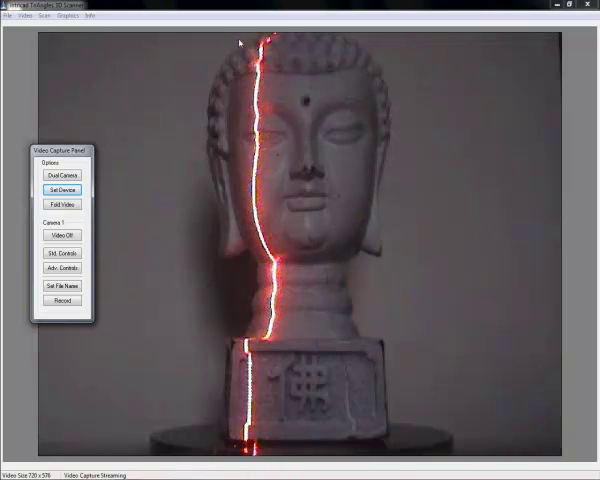
pyautogui.moveTo(185, 88)
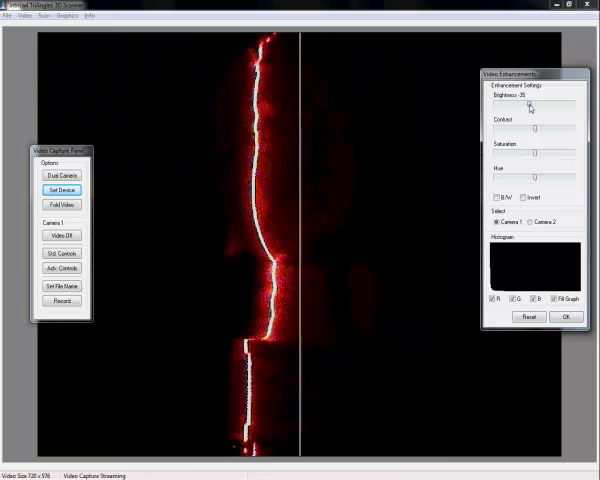
# - Set brightness to -149 and contrast to 53, enable B/W, and apply
pyautogui.moveTo(530, 105); pyautogui.dragTo(525, 108)
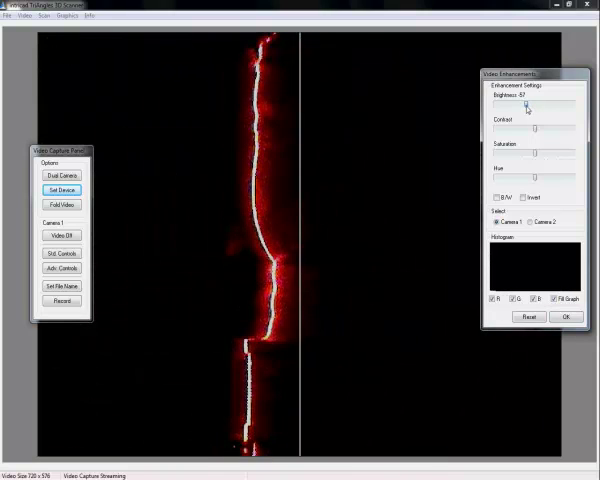
pyautogui.moveTo(527, 105); pyautogui.dragTo(520, 105)
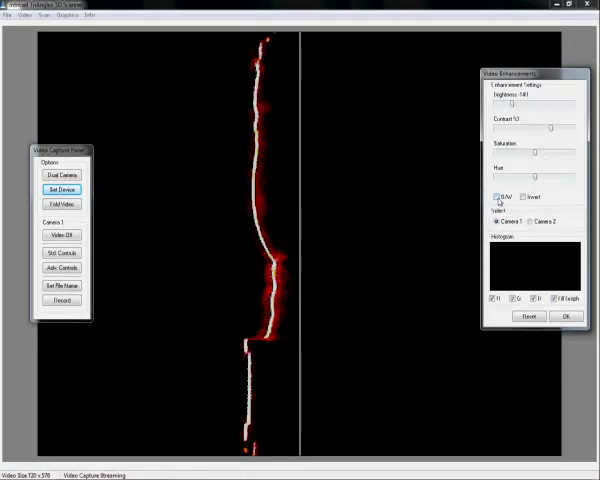
pyautogui.click(498, 196)
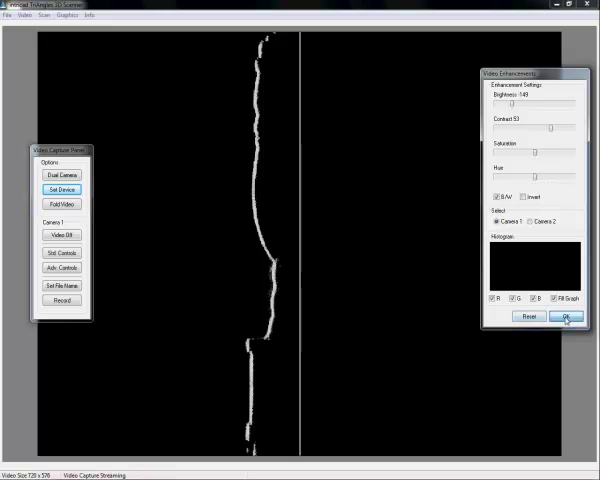
pyautogui.click(565, 316)
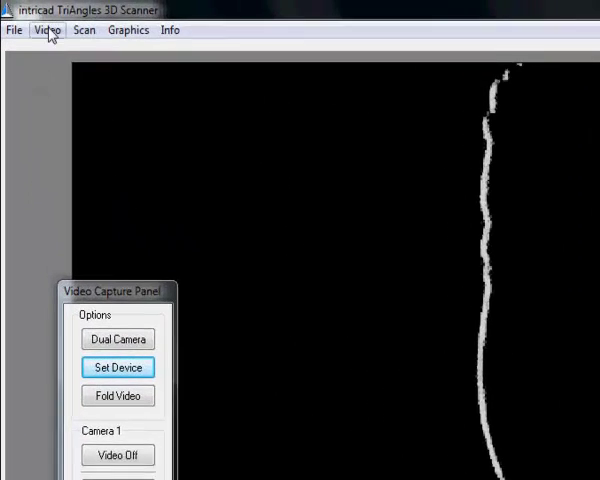
# - Open Scan > Settings > Process and turn on PC Control
pyautogui.click(48, 31)
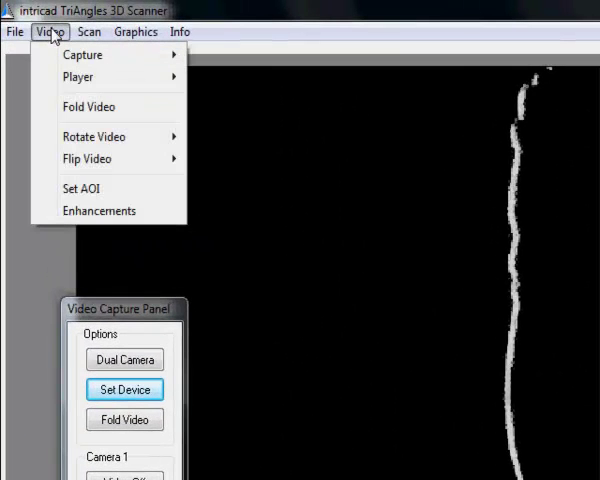
pyautogui.click(89, 31)
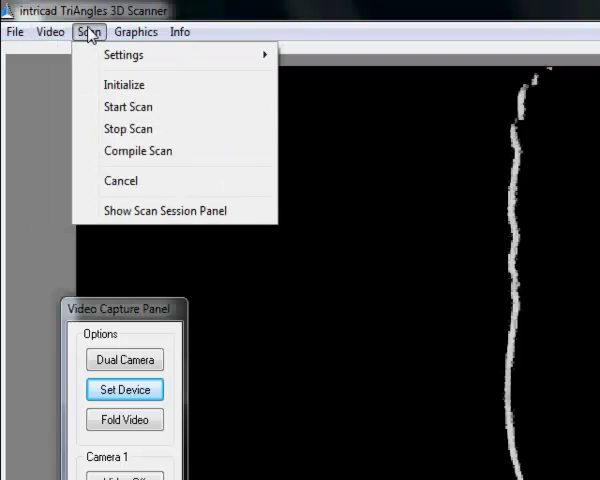
pyautogui.moveTo(123, 55)
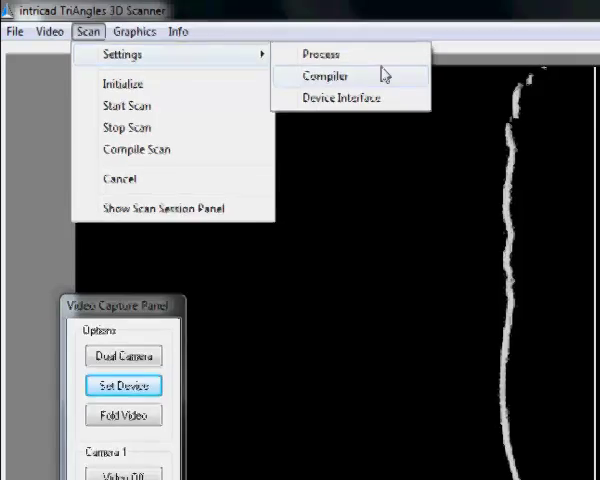
pyautogui.click(320, 54)
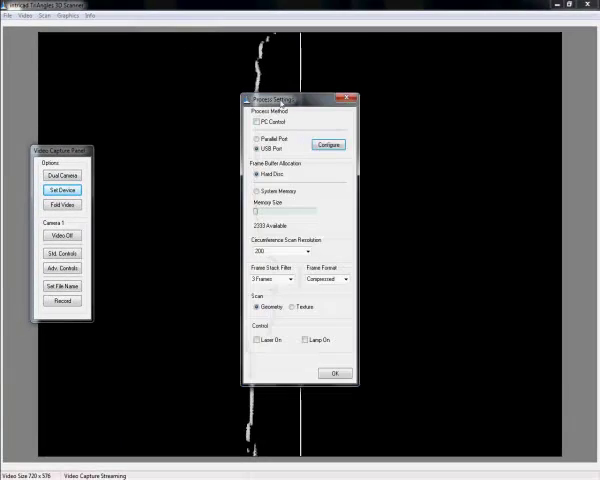
pyautogui.click(44, 15)
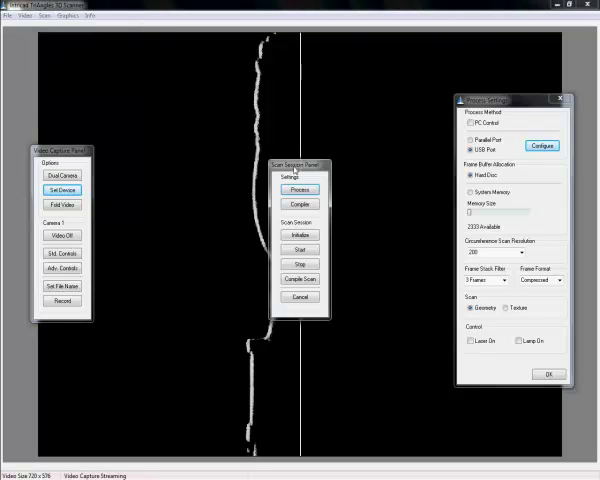
pyautogui.moveTo(292, 162); pyautogui.dragTo(147, 288)
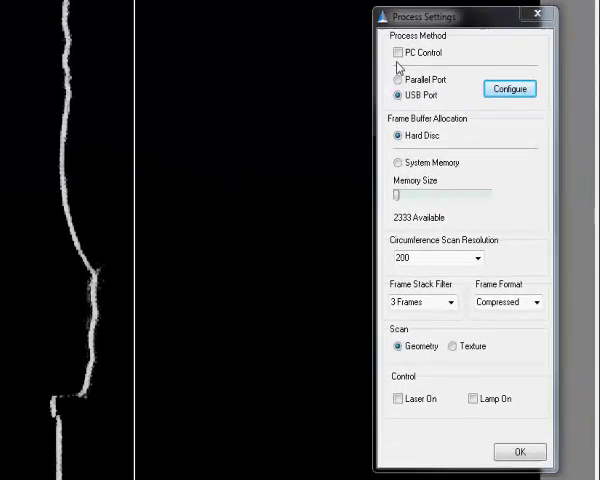
pyautogui.click(394, 46)
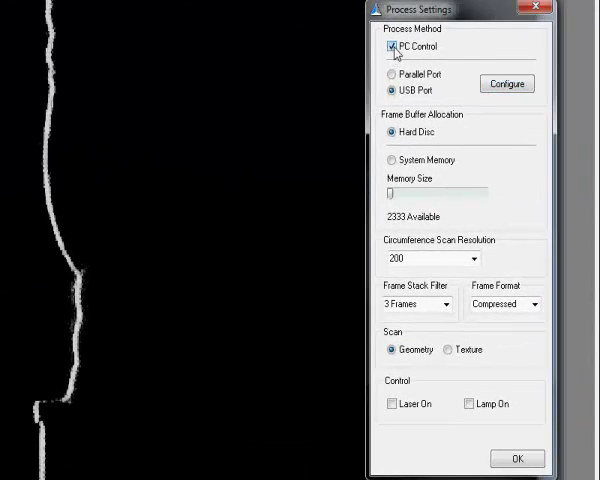
pyautogui.moveTo(434, 62)
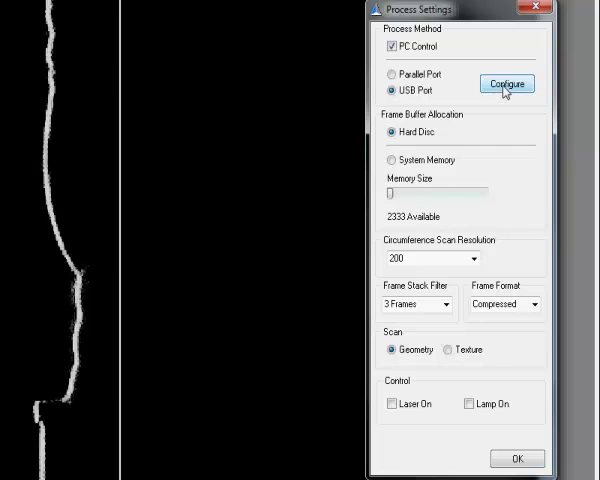
# - Detect the USB motor device and set its step rate to 246
pyautogui.click(506, 83)
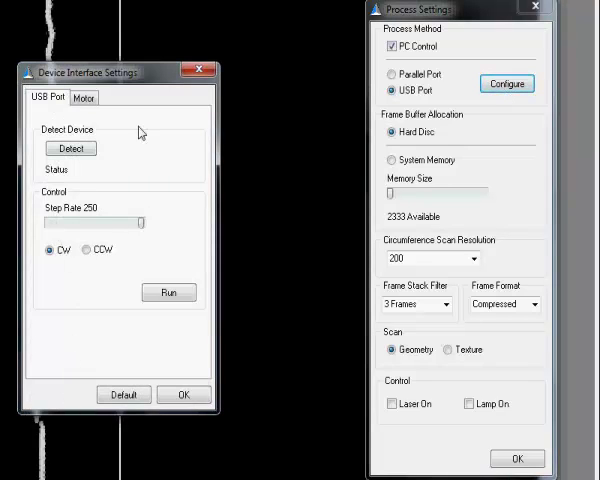
pyautogui.click(70, 148)
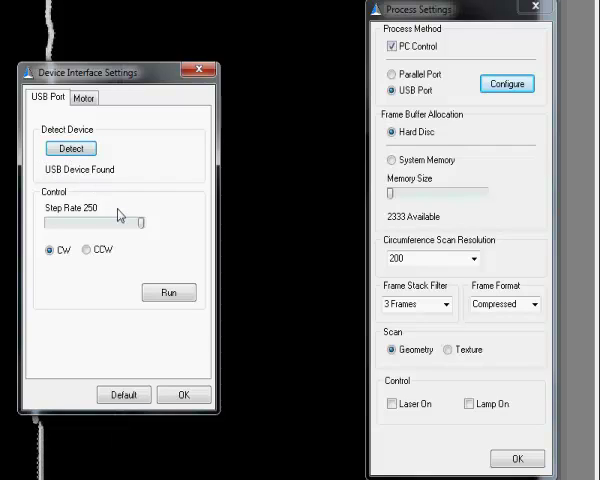
pyautogui.moveTo(146, 218); pyautogui.dragTo(140, 218)
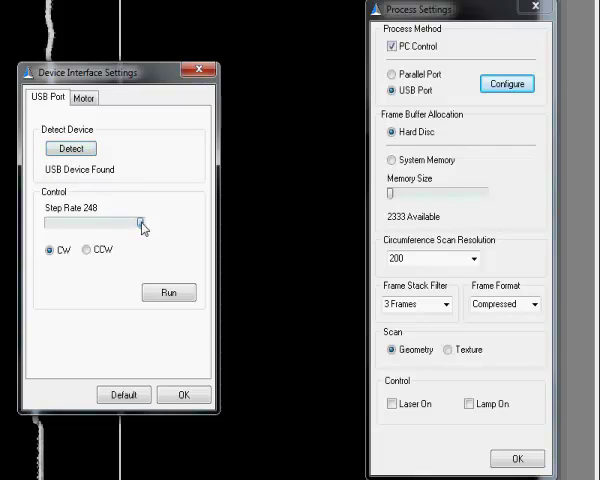
pyautogui.moveTo(145, 218); pyautogui.dragTo(138, 218)
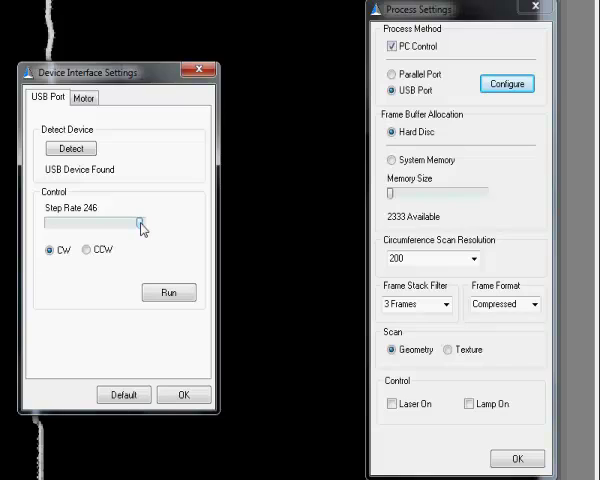
# - Set the motor settle time to 10 ms and confirm the device settings
pyautogui.click(85, 97)
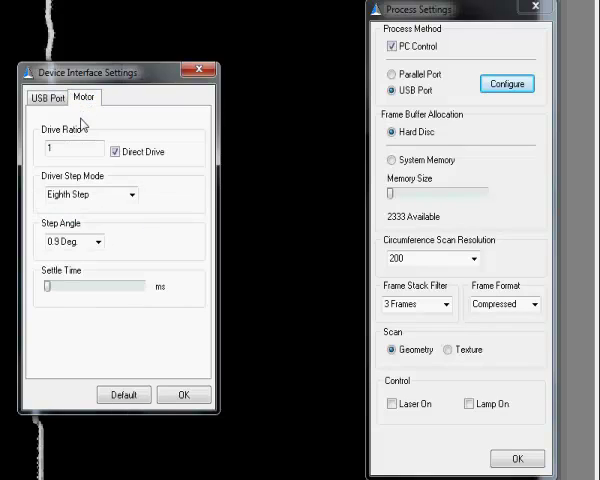
pyautogui.moveTo(38, 215)
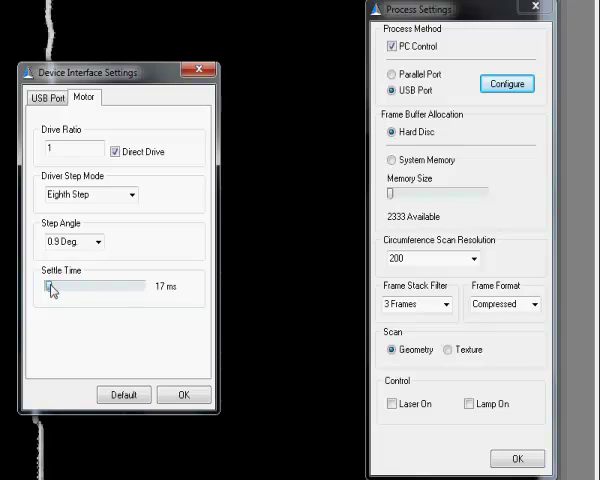
pyautogui.moveTo(50, 291); pyautogui.dragTo(60, 291)
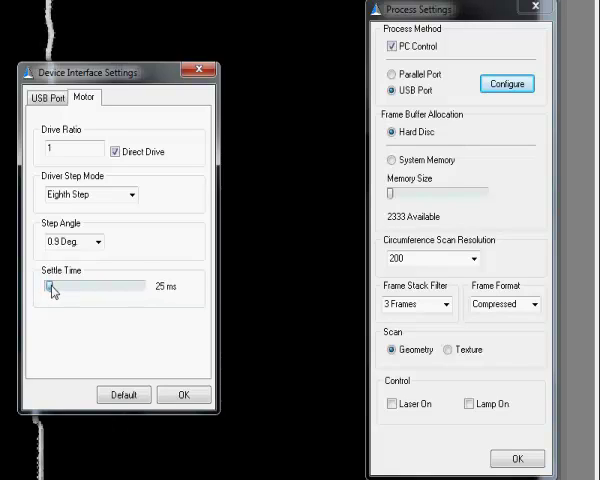
pyautogui.moveTo(55, 291); pyautogui.dragTo(50, 291)
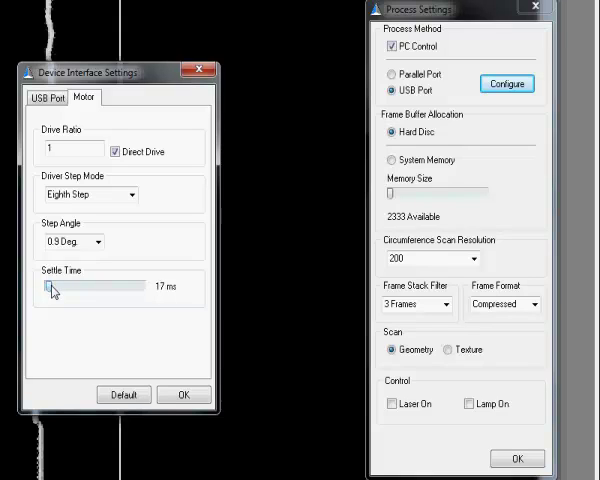
pyautogui.moveTo(52, 290); pyautogui.dragTo(48, 290)
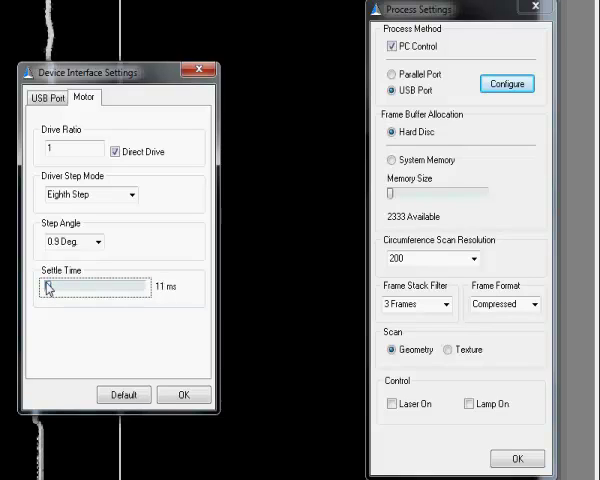
pyautogui.click(124, 394)
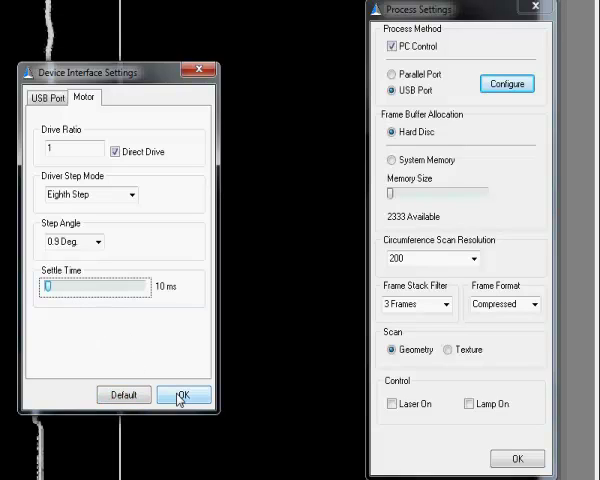
pyautogui.click(184, 394)
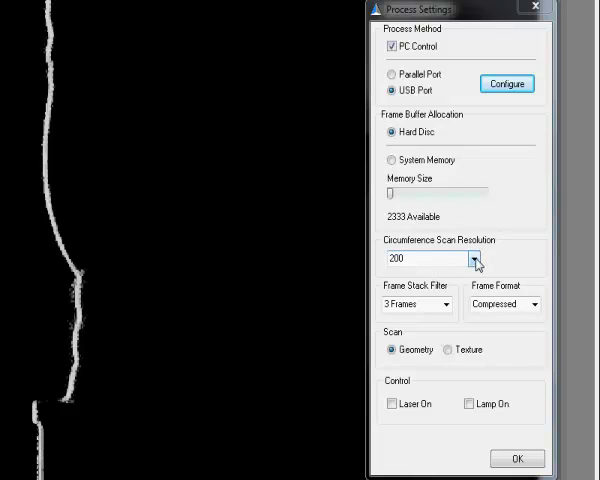
# - Set resolution to 200 steps, turn off frame stacking, and keep frames uncompressed
pyautogui.click(470, 258)
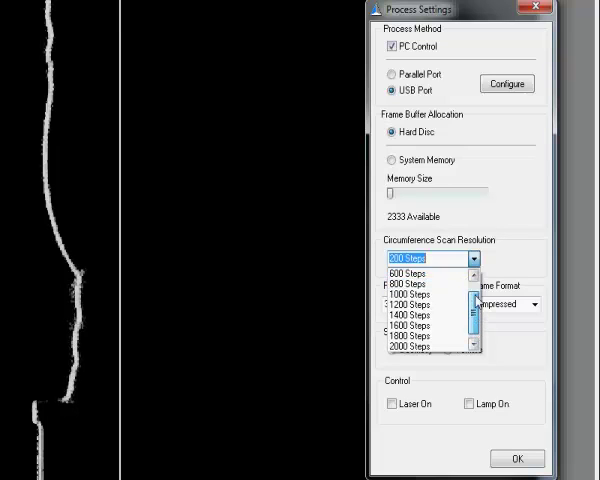
pyautogui.click(428, 259)
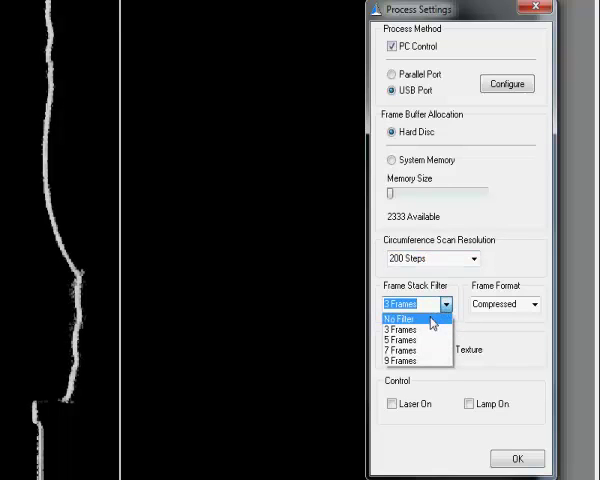
pyautogui.click(400, 319)
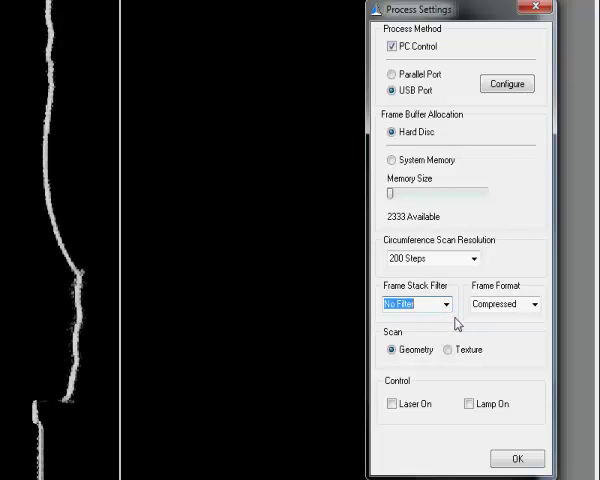
pyautogui.click(446, 304)
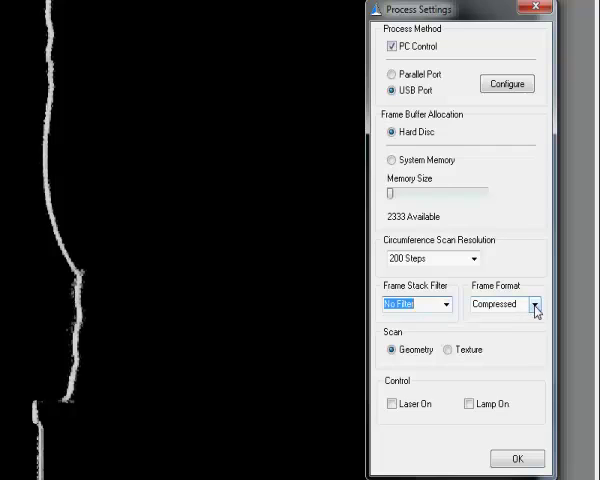
pyautogui.click(536, 306)
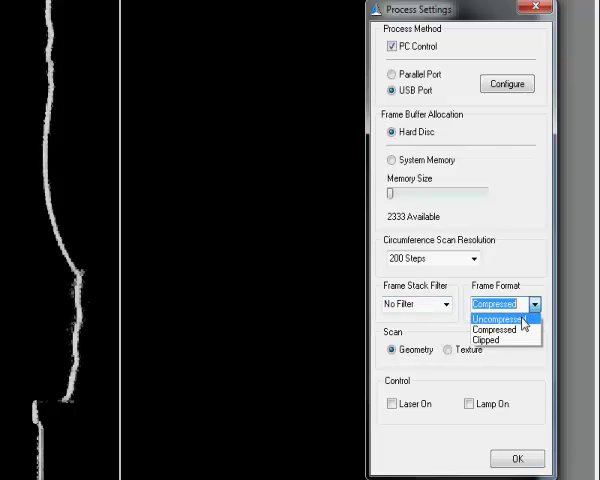
pyautogui.click(490, 319)
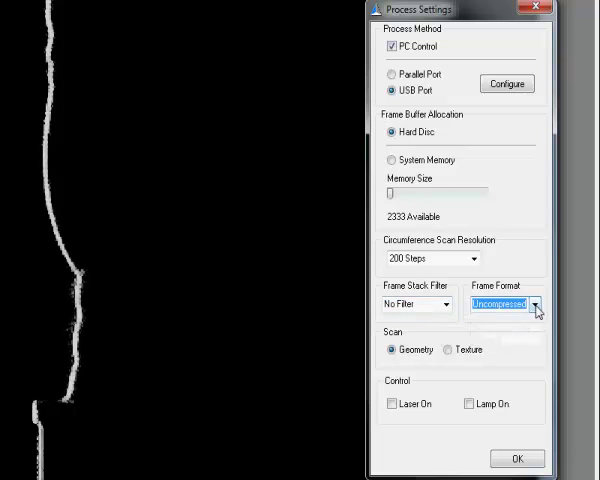
pyautogui.moveTo(533, 345)
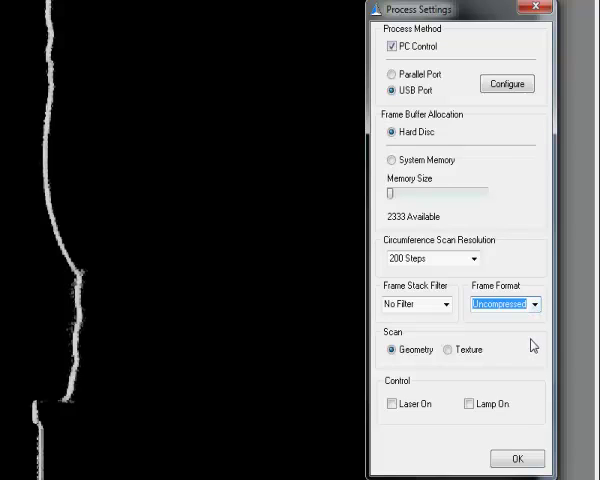
pyautogui.moveTo(417, 331)
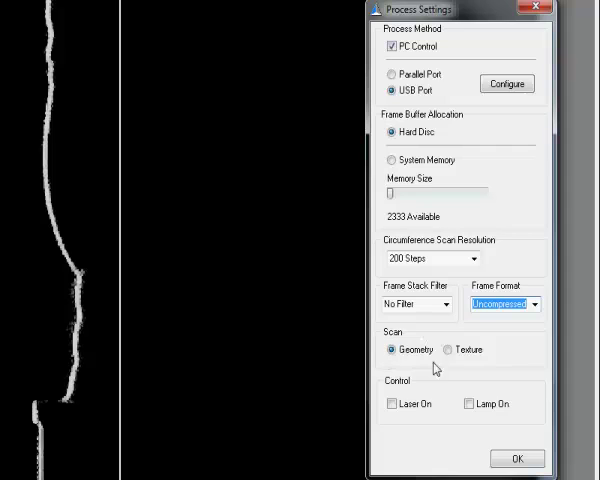
pyautogui.moveTo(515, 447)
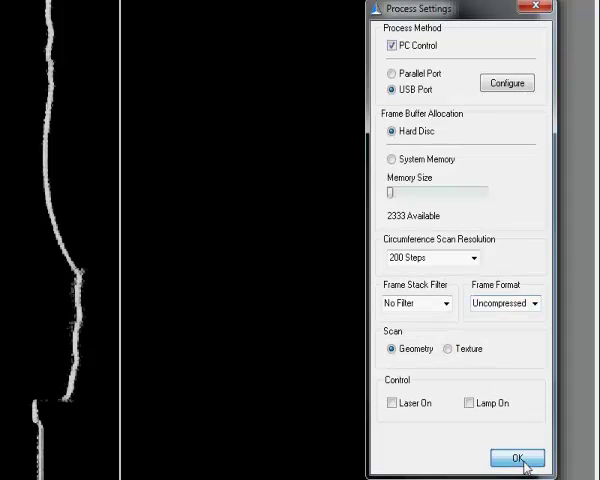
# - Apply the process settings and initialize the object geometry scan session
pyautogui.click(516, 458)
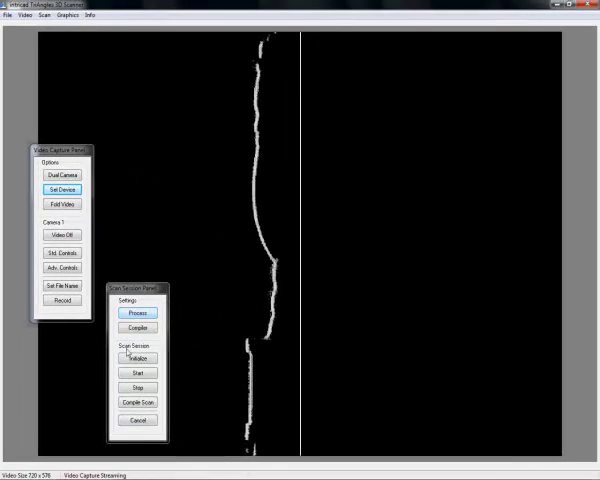
pyautogui.click(139, 357)
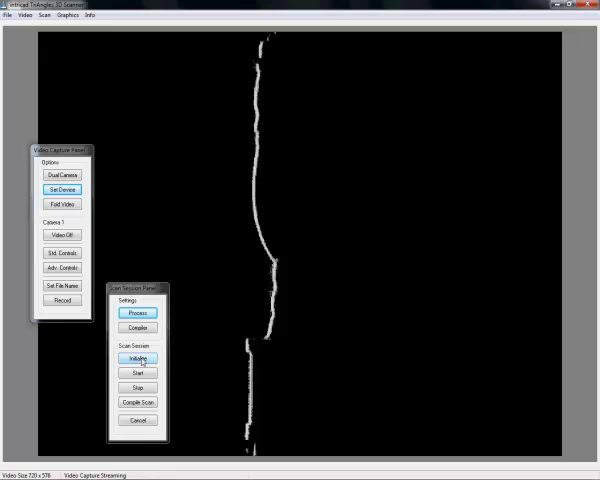
pyautogui.click(43, 15)
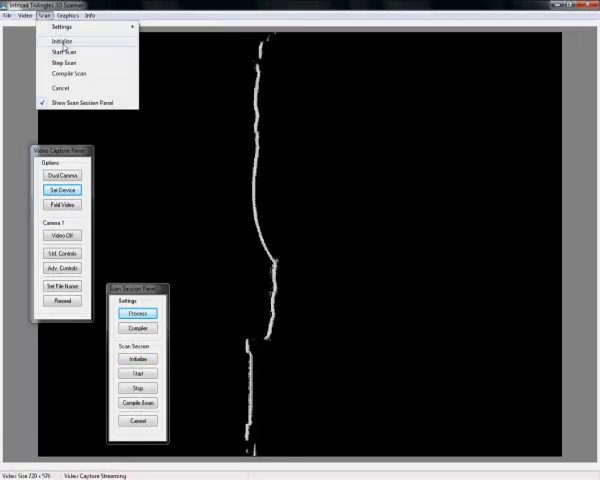
pyautogui.click(138, 358)
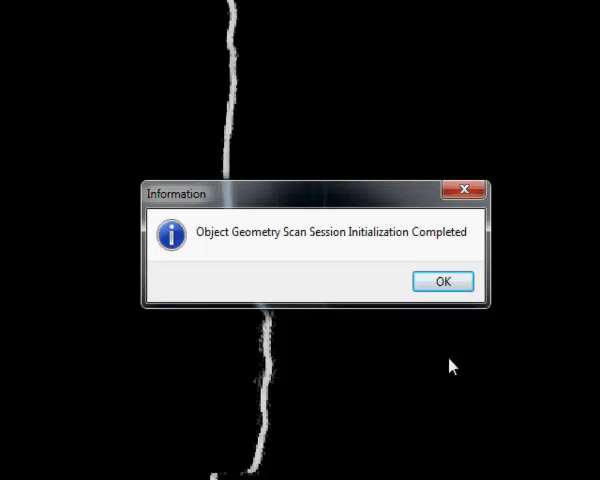
# - Dismiss the initialization message and start scanning the object
pyautogui.click(442, 281)
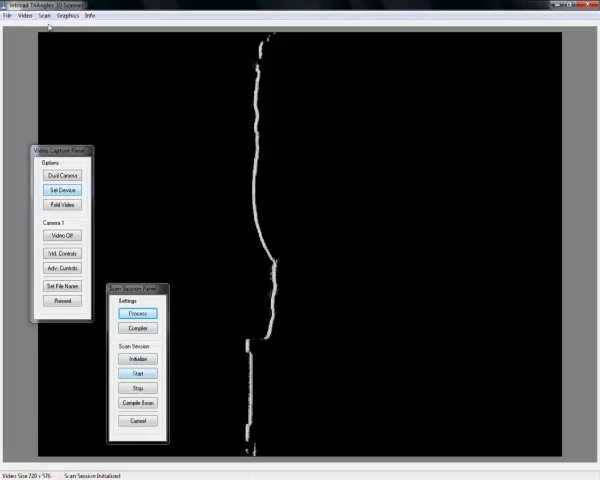
pyautogui.click(42, 15)
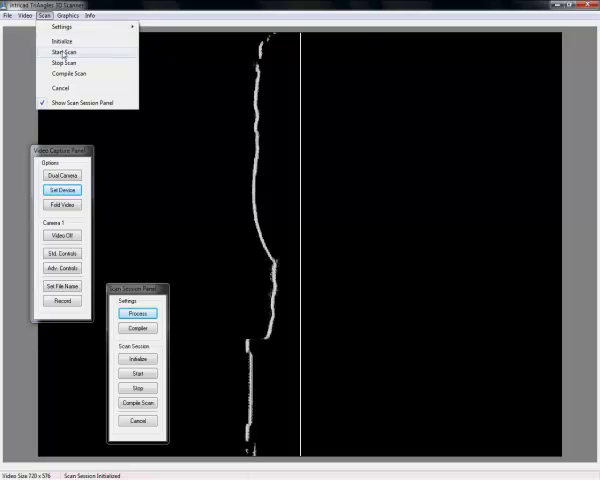
pyautogui.click(63, 51)
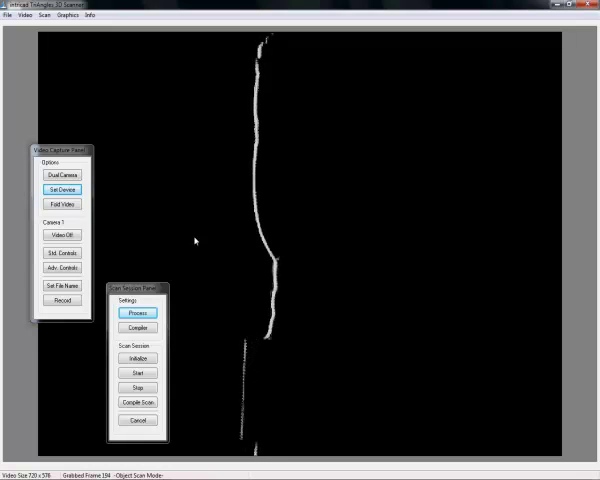
# - Let the turntable scan capture its frames, then open the Compiler settings
pyautogui.click(138, 313)
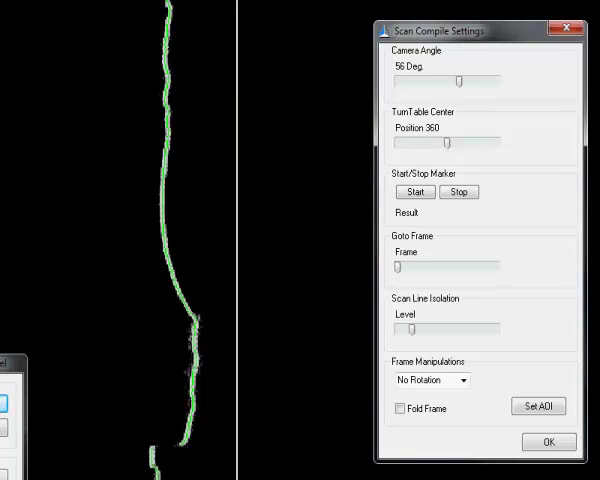
pyautogui.moveTo(306, 392)
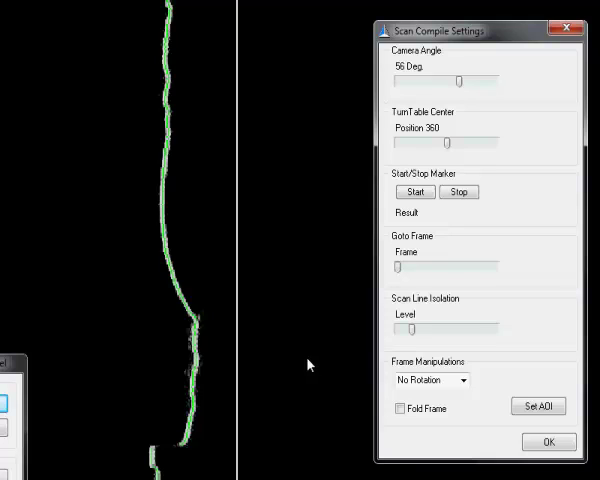
pyautogui.moveTo(328, 265)
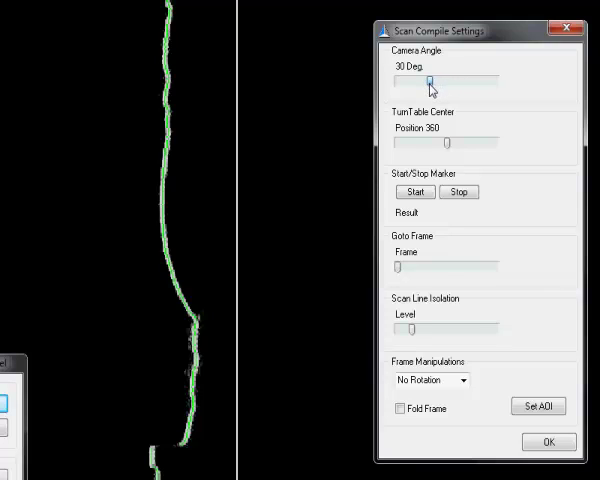
pyautogui.moveTo(468, 113)
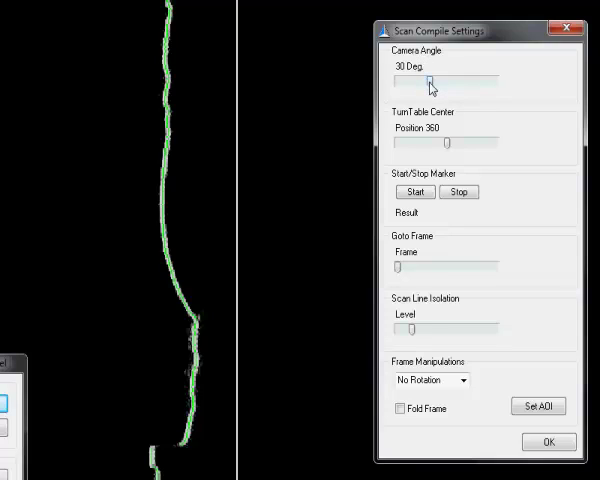
pyautogui.moveTo(447, 148)
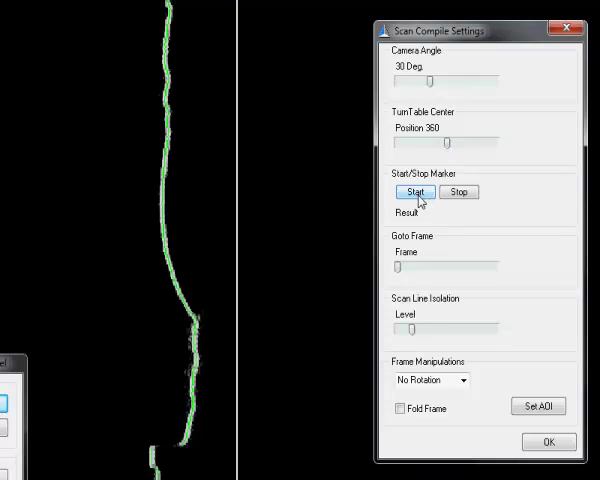
pyautogui.moveTo(442, 262)
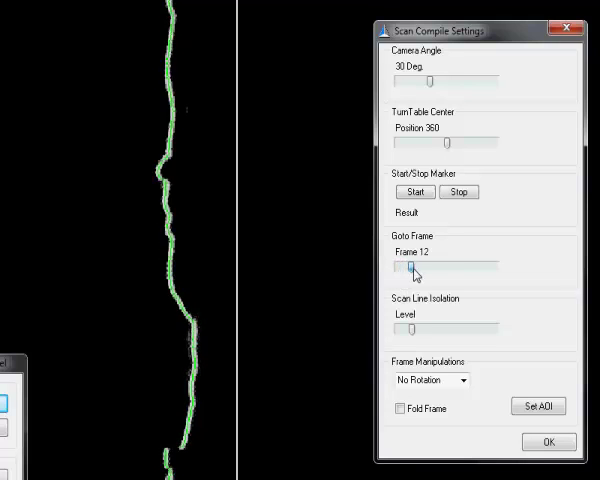
# - Set camera angle to 30°, with frame 0 as start and frame 199 as stop
pyautogui.moveTo(412, 268); pyautogui.dragTo(396, 268)
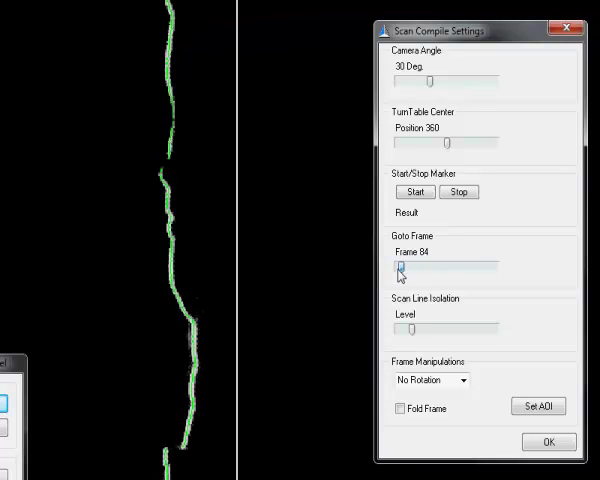
pyautogui.click(414, 191)
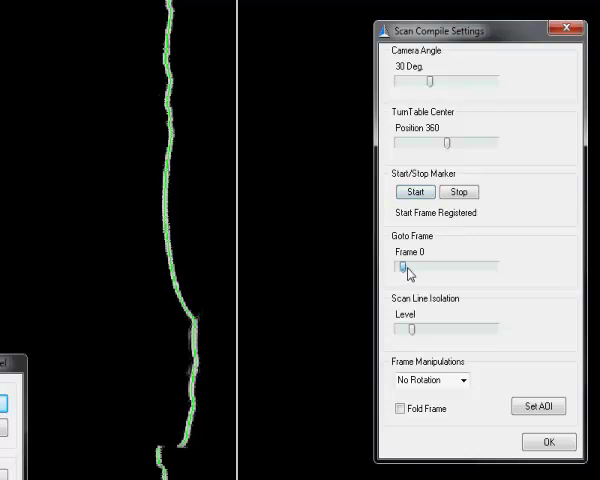
pyautogui.moveTo(408, 265); pyautogui.dragTo(495, 265)
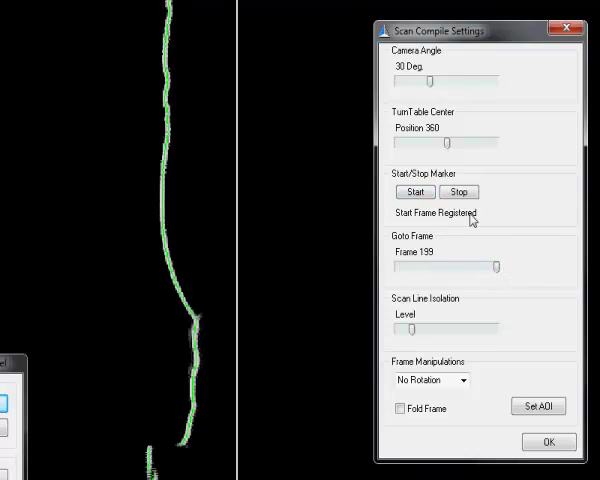
pyautogui.click(459, 191)
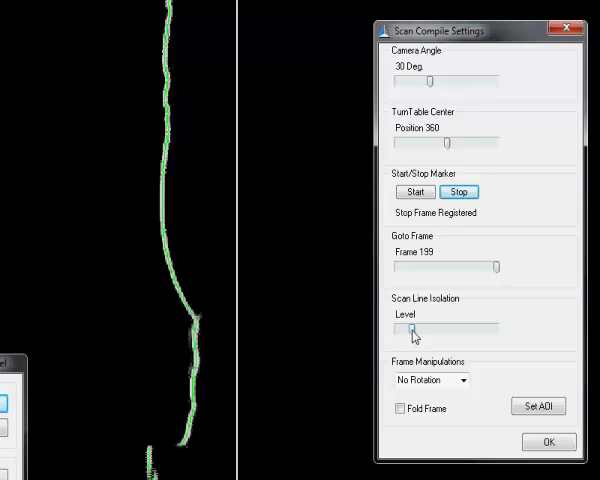
# - Try scan line isolation levels from 1 to 255, settling around level 43
pyautogui.moveTo(400, 326); pyautogui.dragTo(408, 326)
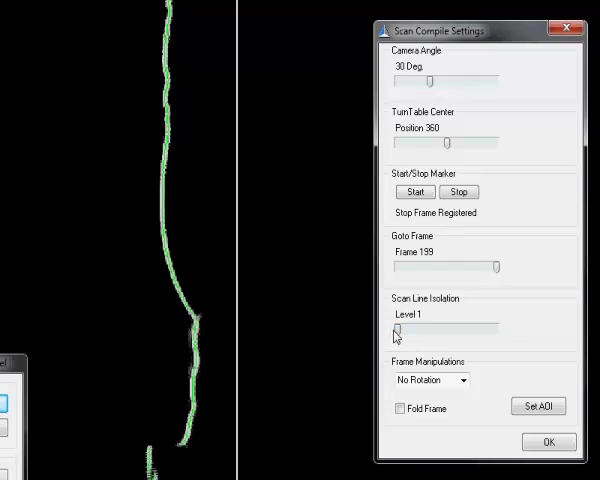
pyautogui.moveTo(399, 327); pyautogui.dragTo(451, 327)
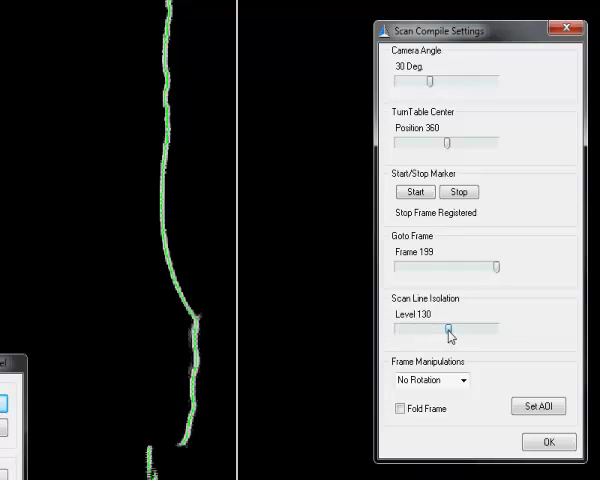
pyautogui.moveTo(453, 327); pyautogui.dragTo(500, 327)
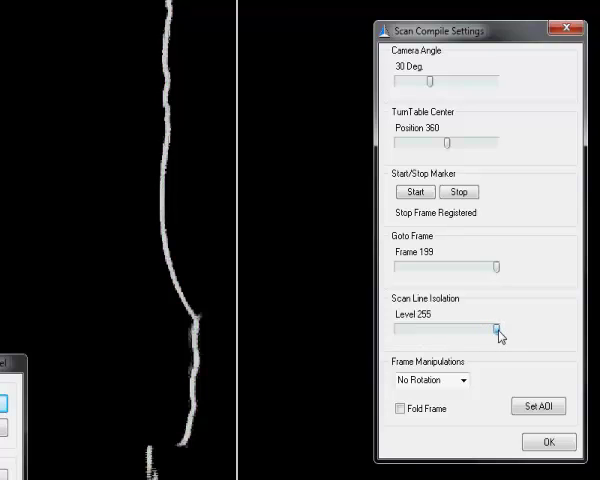
pyautogui.moveTo(497, 328); pyautogui.dragTo(415, 330)
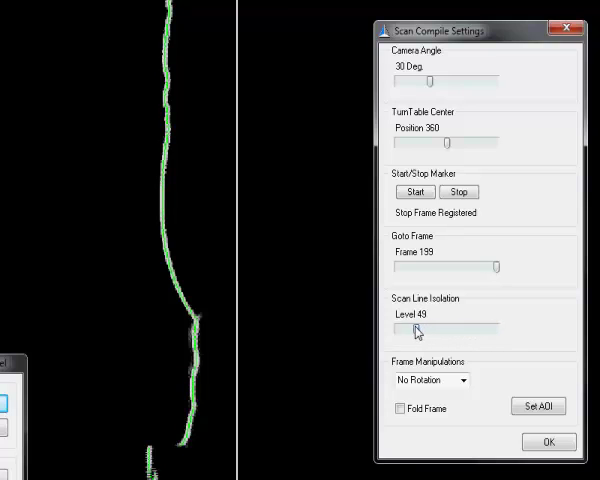
pyautogui.moveTo(426, 327); pyautogui.dragTo(411, 327)
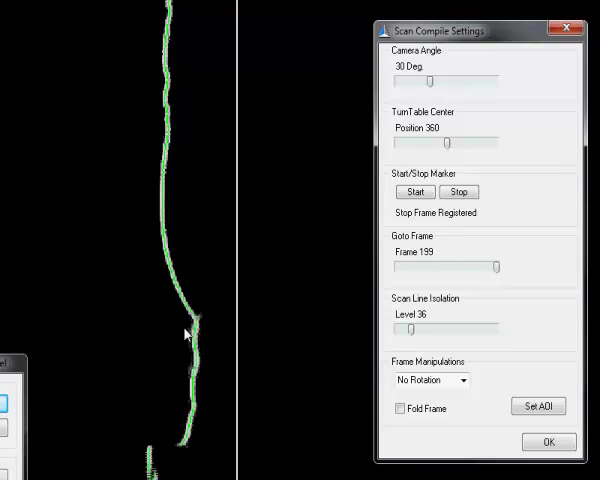
pyautogui.moveTo(146, 230)
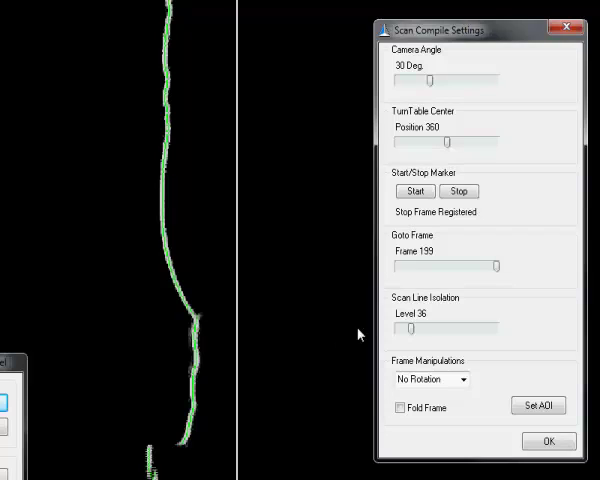
pyautogui.moveTo(408, 328); pyautogui.dragTo(422, 328)
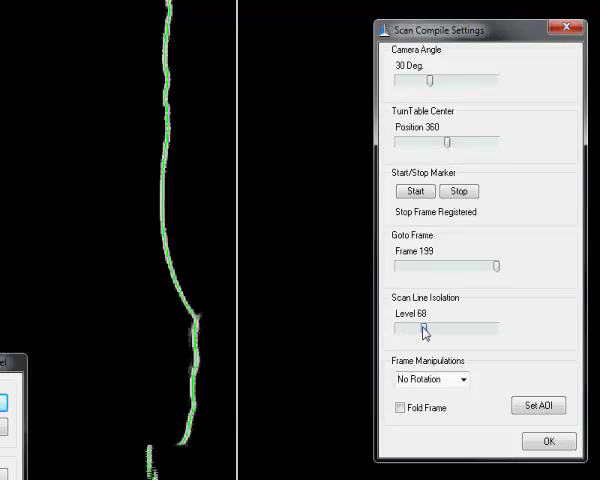
pyautogui.moveTo(422, 327); pyautogui.dragTo(410, 327)
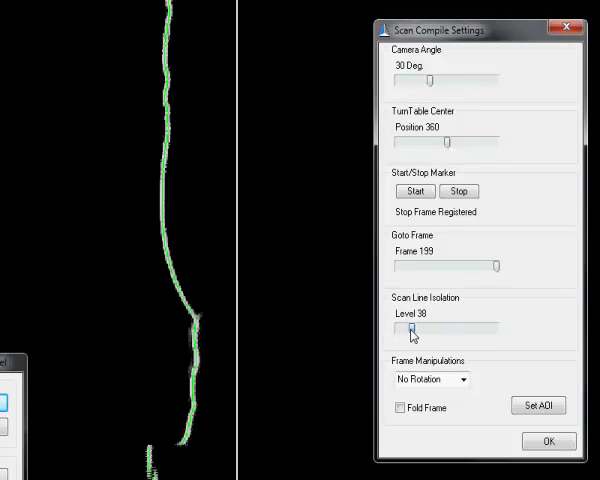
pyautogui.moveTo(410, 328); pyautogui.dragTo(432, 328)
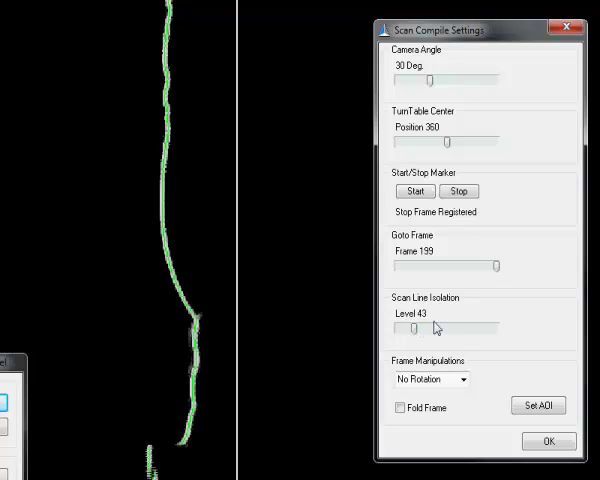
# - Preview late frame 179 and raise scan line isolation to level 70
pyautogui.moveTo(495, 266); pyautogui.dragTo(492, 266)
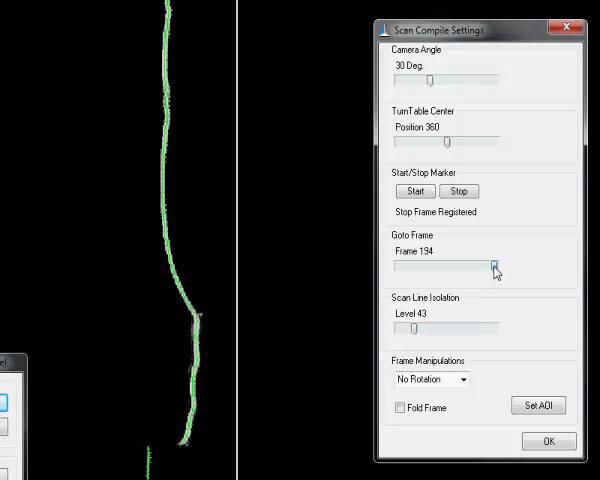
pyautogui.moveTo(493, 268); pyautogui.dragTo(485, 268)
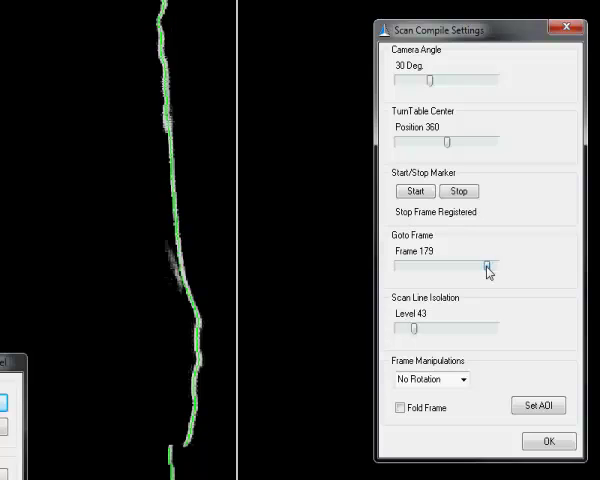
pyautogui.click(483, 268)
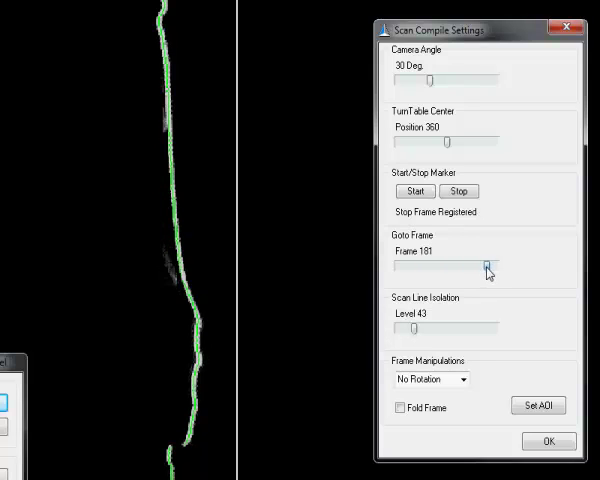
pyautogui.moveTo(487, 268); pyautogui.dragTo(480, 268)
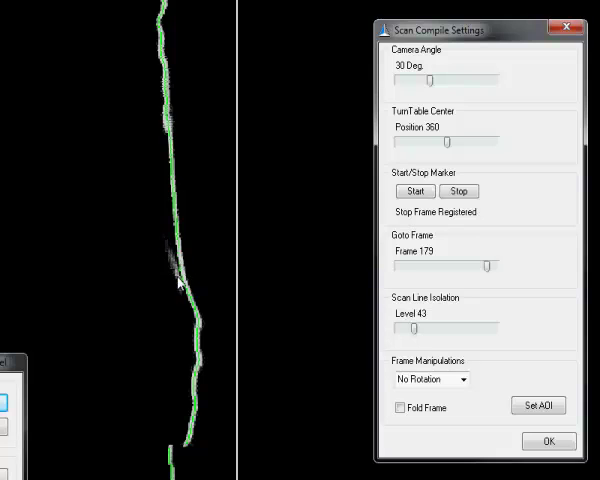
pyautogui.moveTo(326, 320)
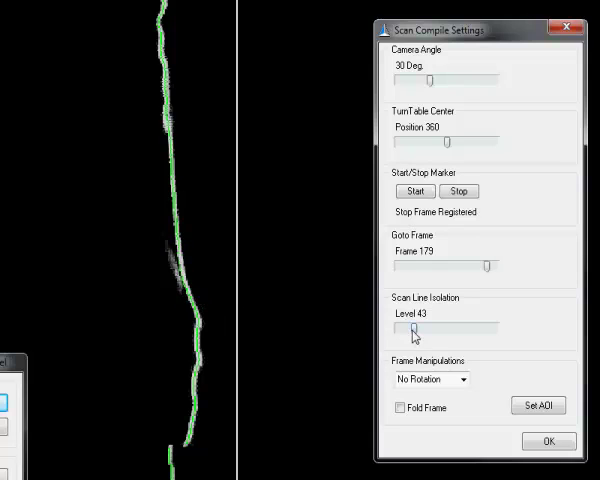
pyautogui.moveTo(399, 328); pyautogui.dragTo(420, 328)
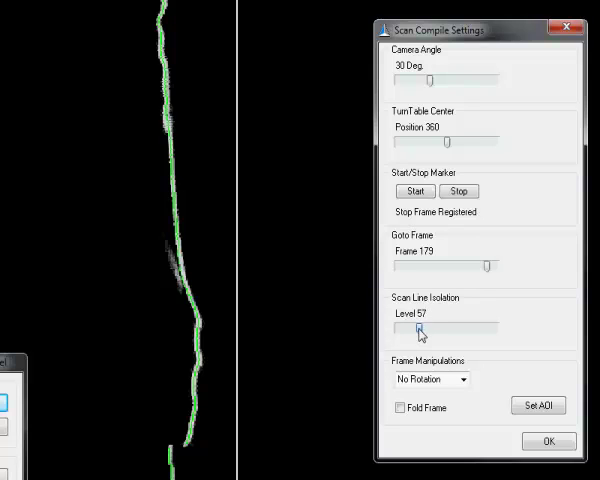
pyautogui.moveTo(420, 327); pyautogui.dragTo(423, 327)
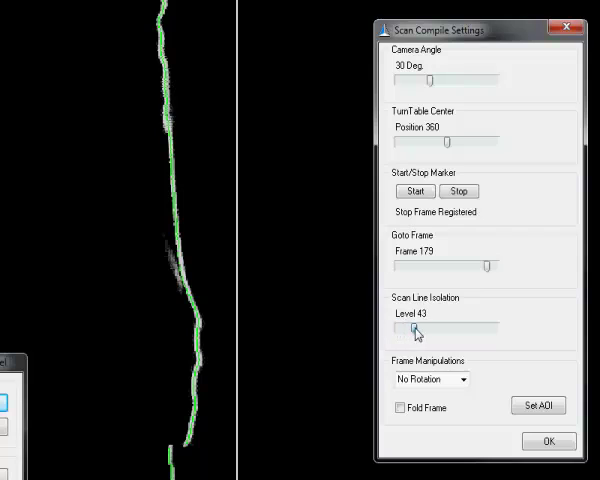
pyautogui.moveTo(410, 327); pyautogui.dragTo(425, 327)
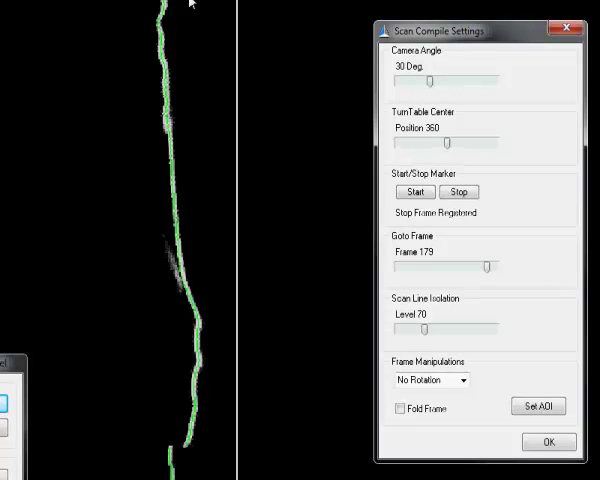
pyautogui.moveTo(337, 364)
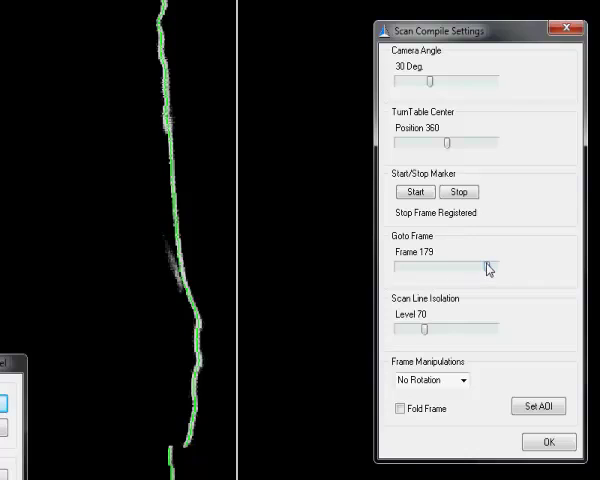
# - Scrub the Goto Frame preview back through the scan to frame 0
pyautogui.moveTo(489, 267); pyautogui.dragTo(478, 267)
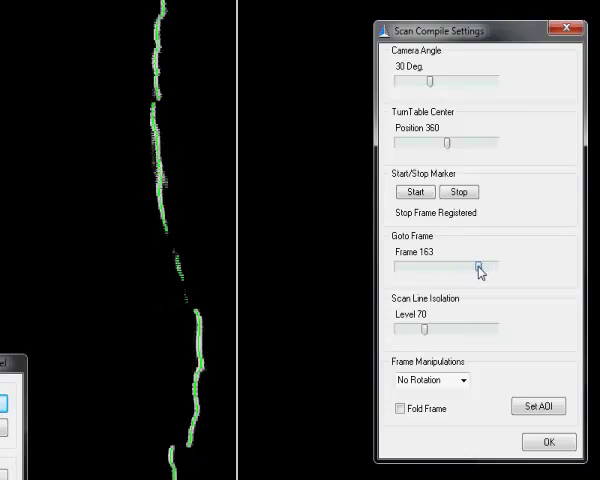
pyautogui.moveTo(478, 267); pyautogui.dragTo(458, 267)
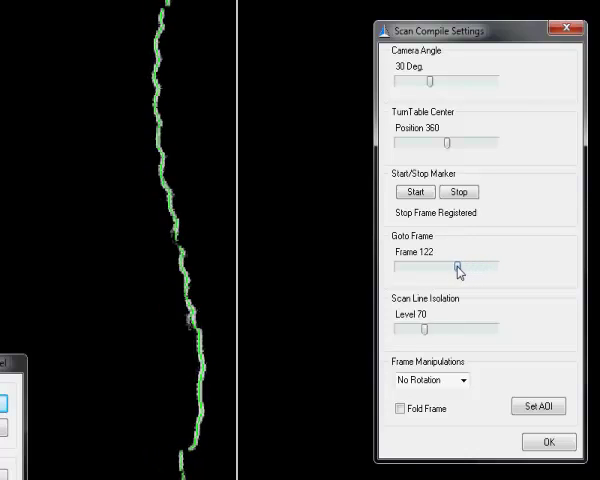
pyautogui.moveTo(455, 267); pyautogui.dragTo(418, 267)
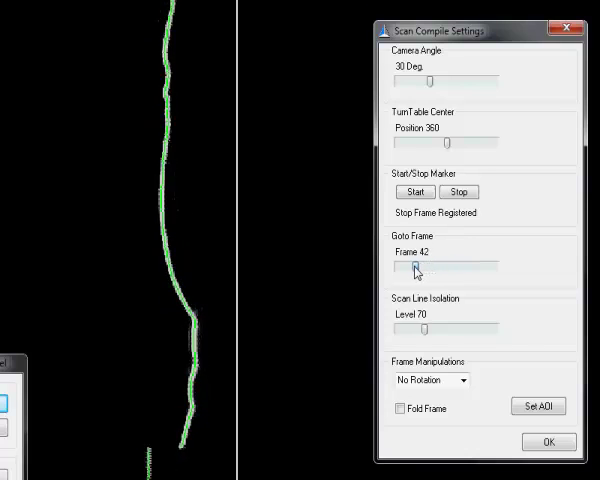
pyautogui.moveTo(415, 266); pyautogui.dragTo(398, 266)
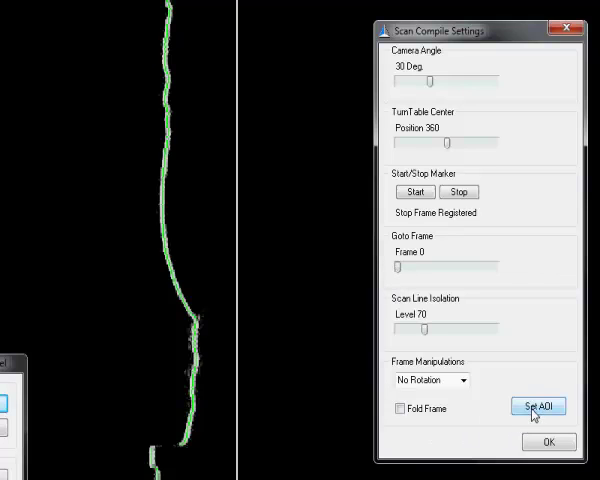
# - Apply the area of interest with left 180, right 720, top 1 and bottom 432
pyautogui.click(538, 406)
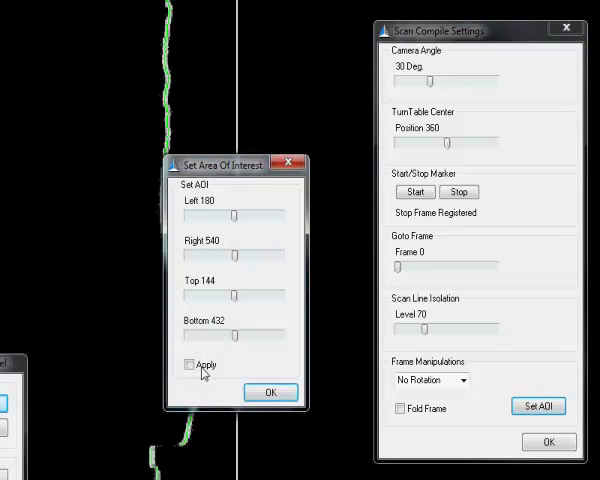
pyautogui.click(190, 364)
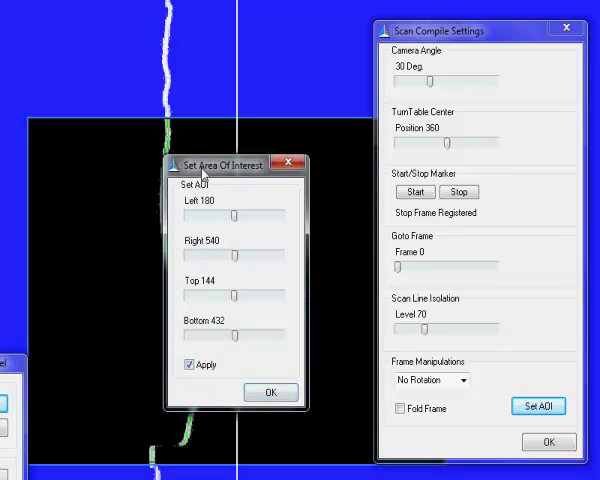
pyautogui.click(272, 392)
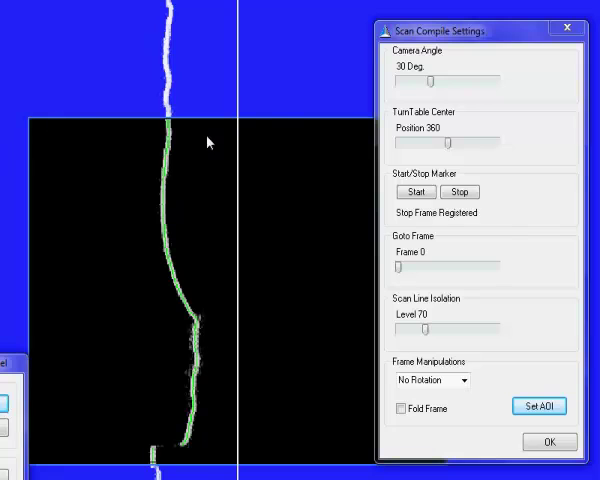
pyautogui.moveTo(38, 263)
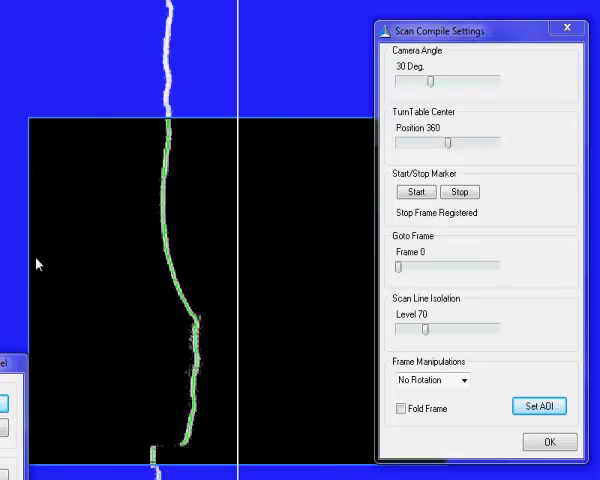
pyautogui.click(538, 406)
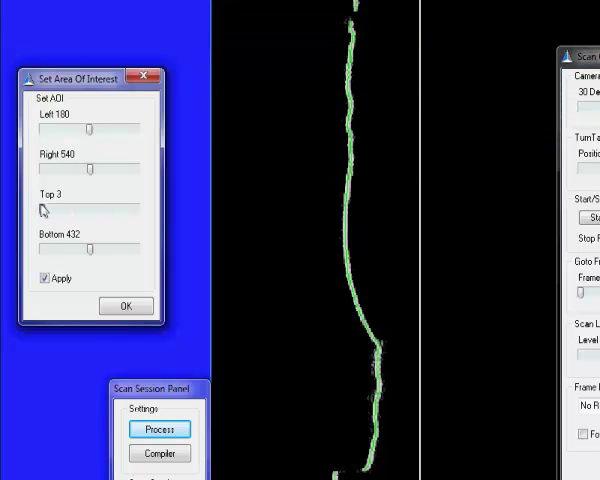
pyautogui.moveTo(45, 210); pyautogui.dragTo(40, 210)
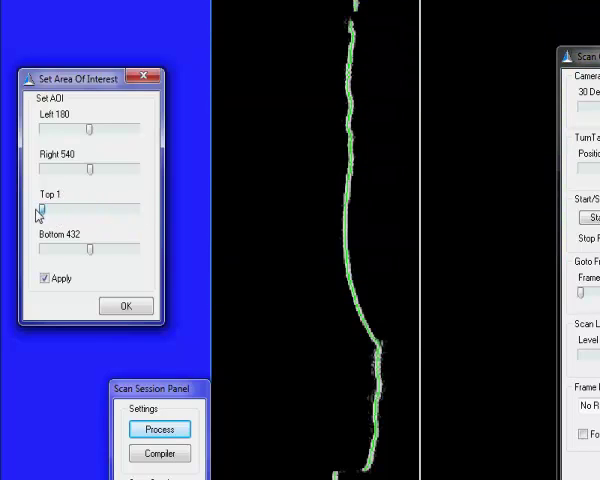
pyautogui.moveTo(90, 167); pyautogui.dragTo(42, 167)
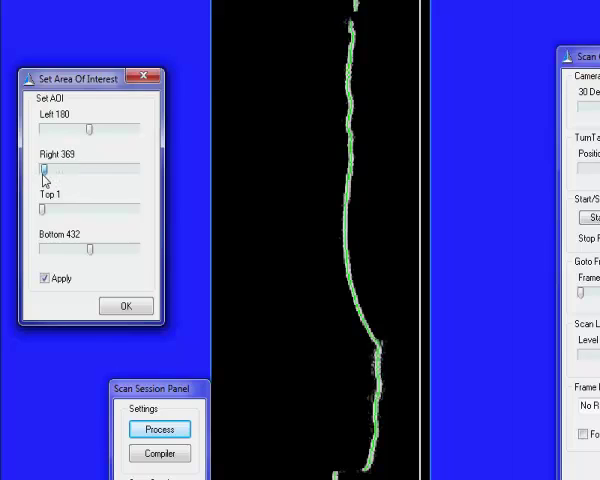
pyautogui.moveTo(44, 168); pyautogui.dragTo(137, 168)
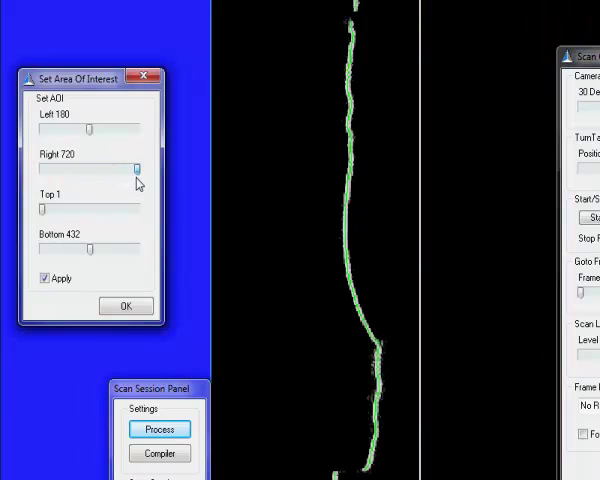
pyautogui.moveTo(136, 168); pyautogui.dragTo(40, 168)
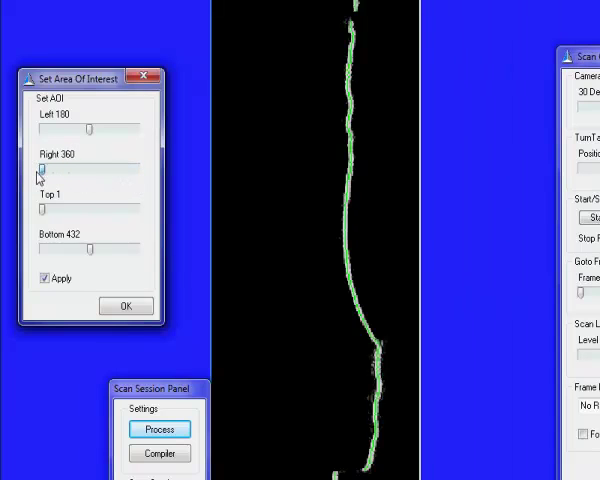
pyautogui.moveTo(41, 168); pyautogui.dragTo(137, 168)
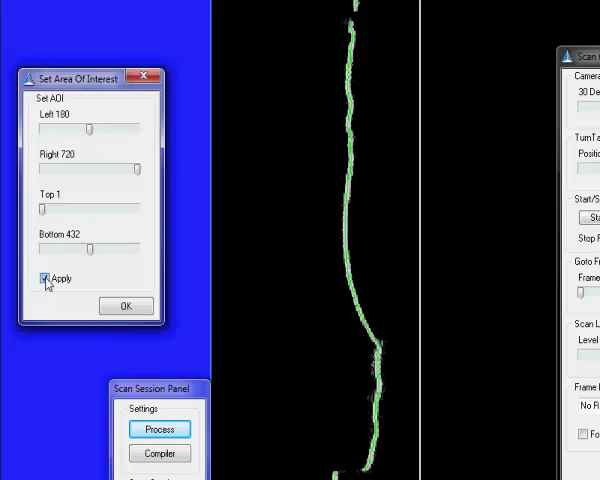
pyautogui.click(125, 305)
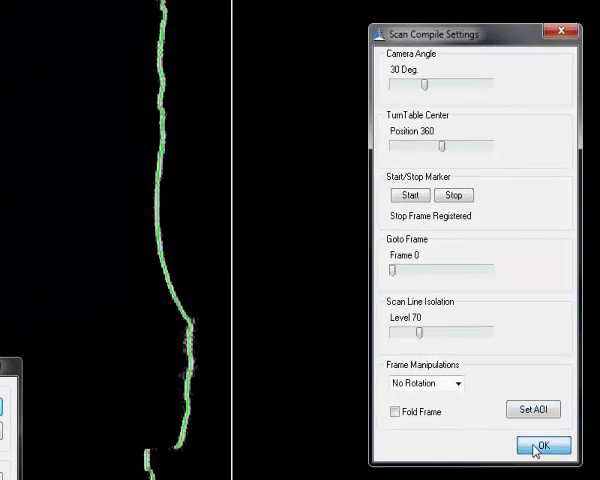
# - Accept the compile settings and run Compile Scan until the raw-model display prompt appears
pyautogui.click(543, 445)
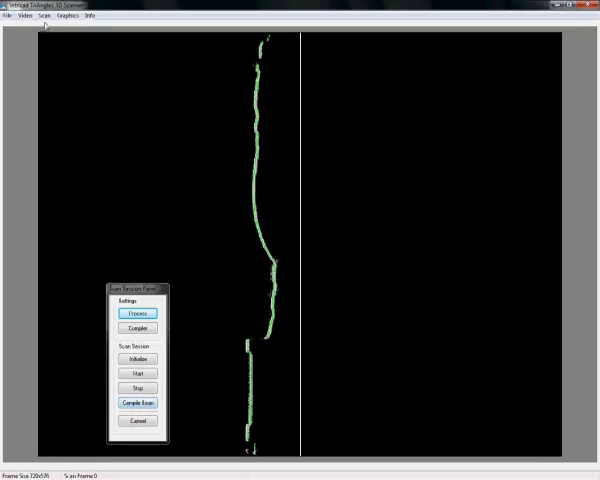
pyautogui.click(42, 15)
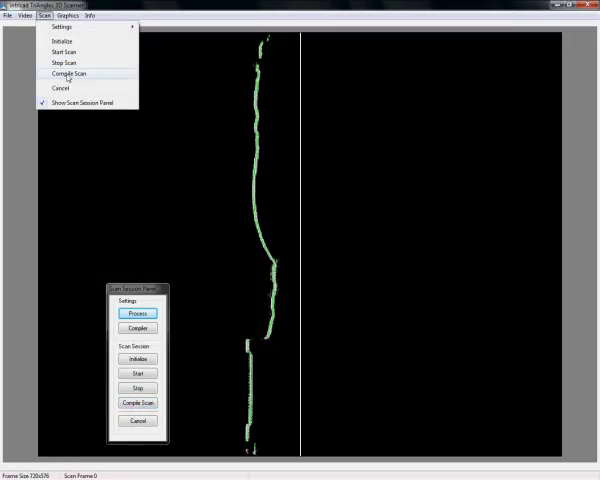
pyautogui.click(66, 73)
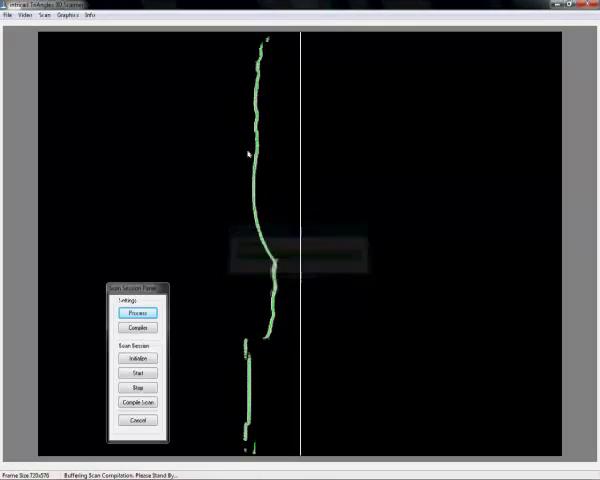
pyautogui.click(138, 313)
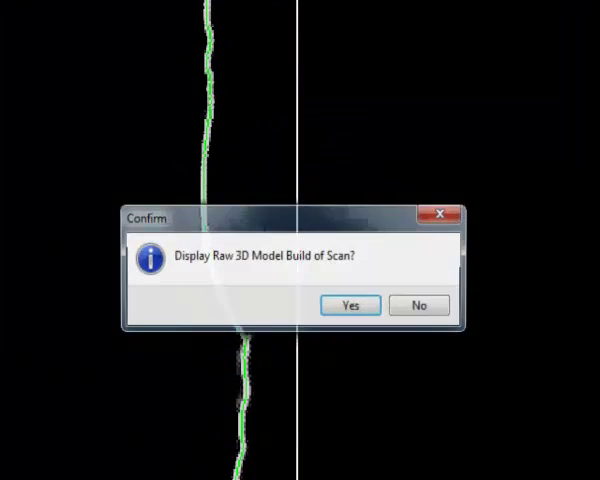
pyautogui.click(350, 305)
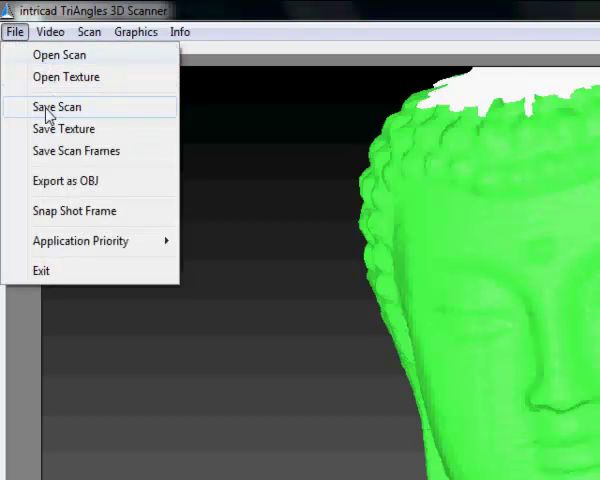
# - Save the compiled Buddha scan as a raw scan data file named 'scans'
pyautogui.click(56, 107)
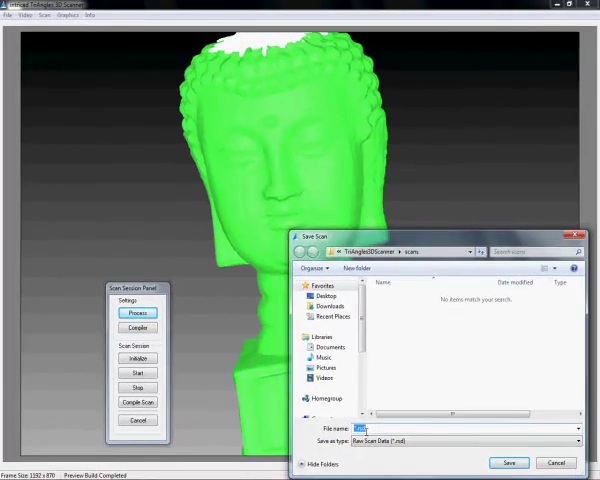
pyautogui.write('scans')
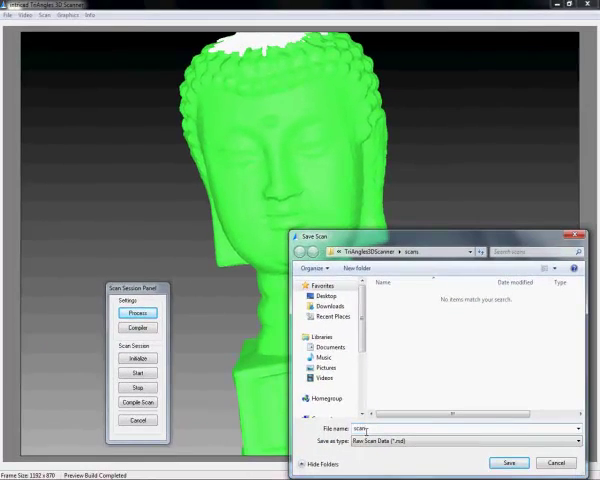
pyautogui.click(509, 462)
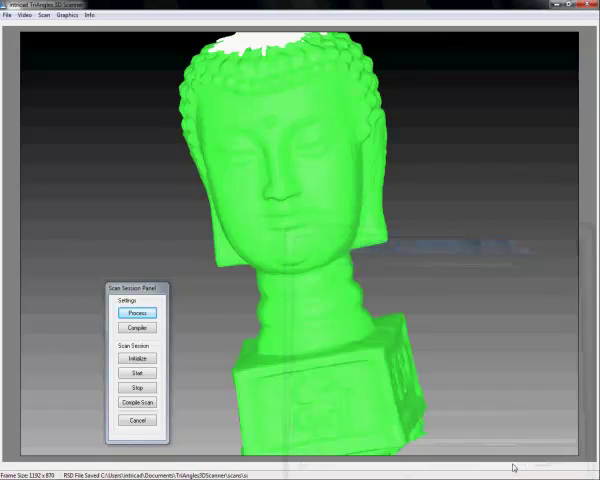